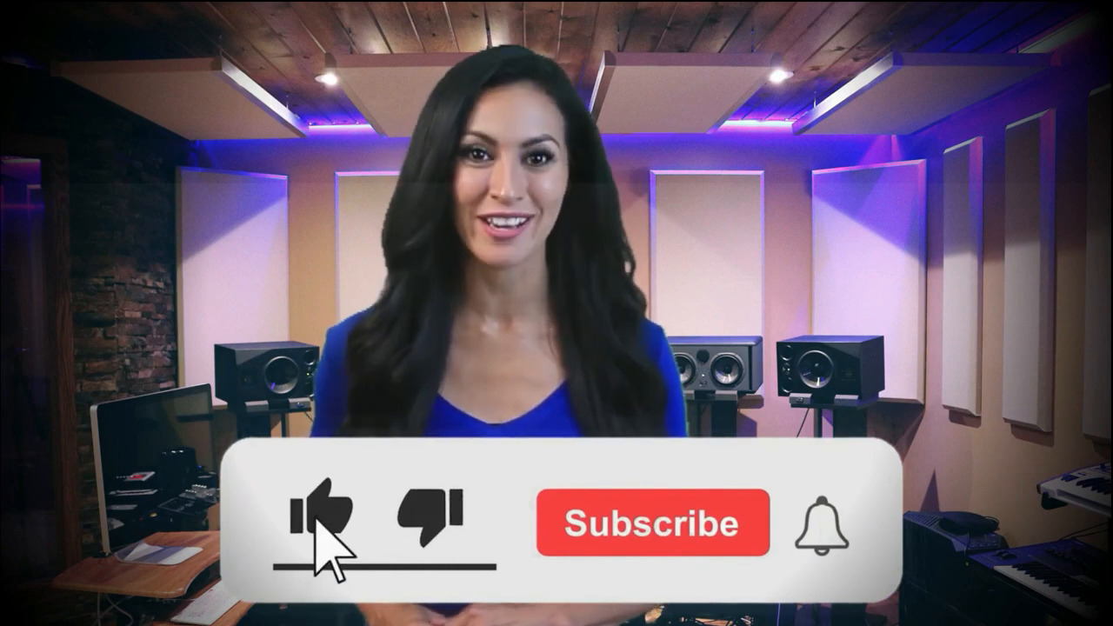
pyautogui.click(319, 521)
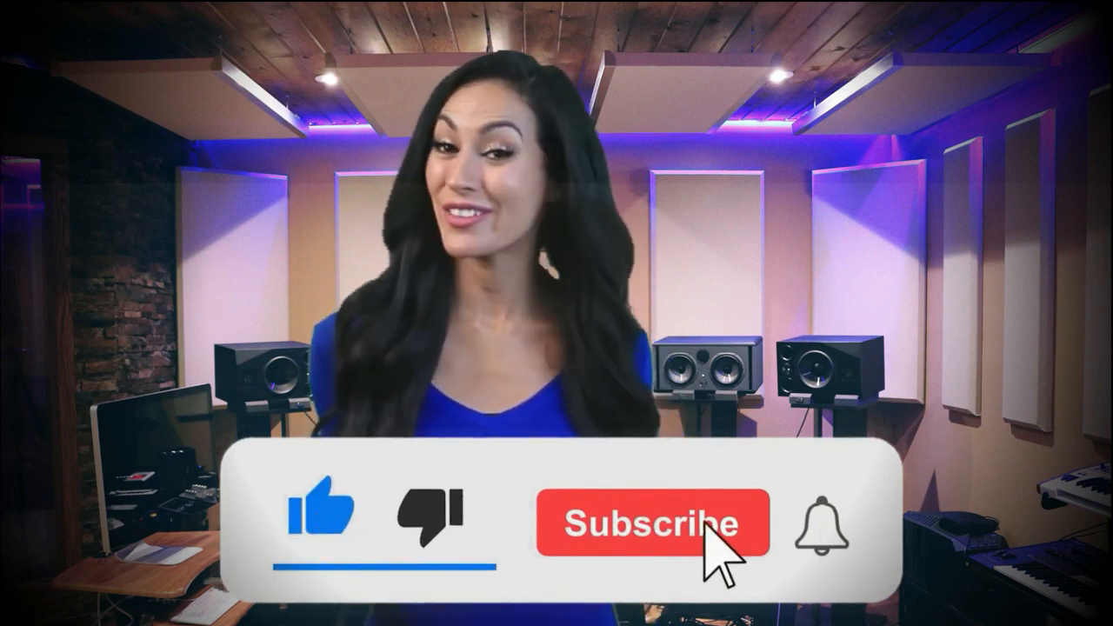
pyautogui.click(652, 522)
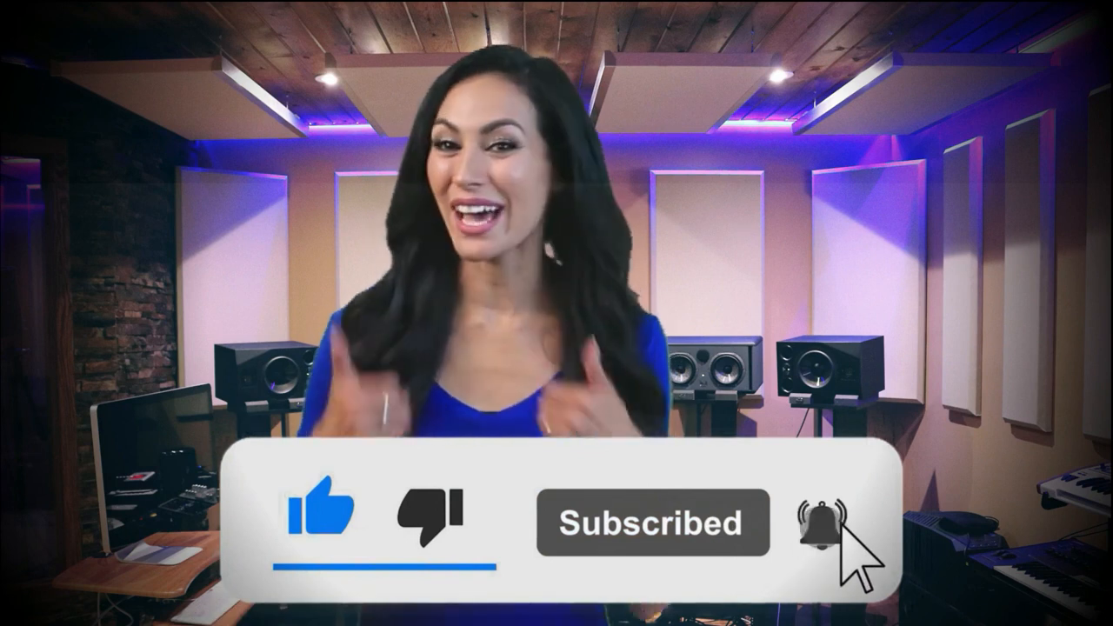